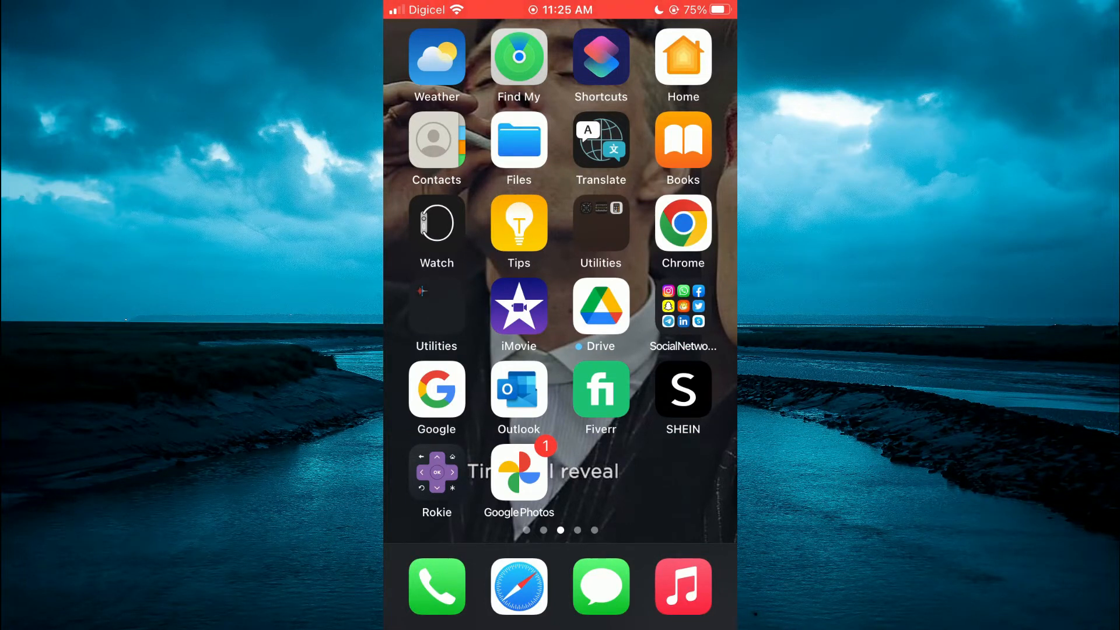
# Step: Launch iMovie from the Home Screen to reach the Moments media picker
pyautogui.click(519, 305)
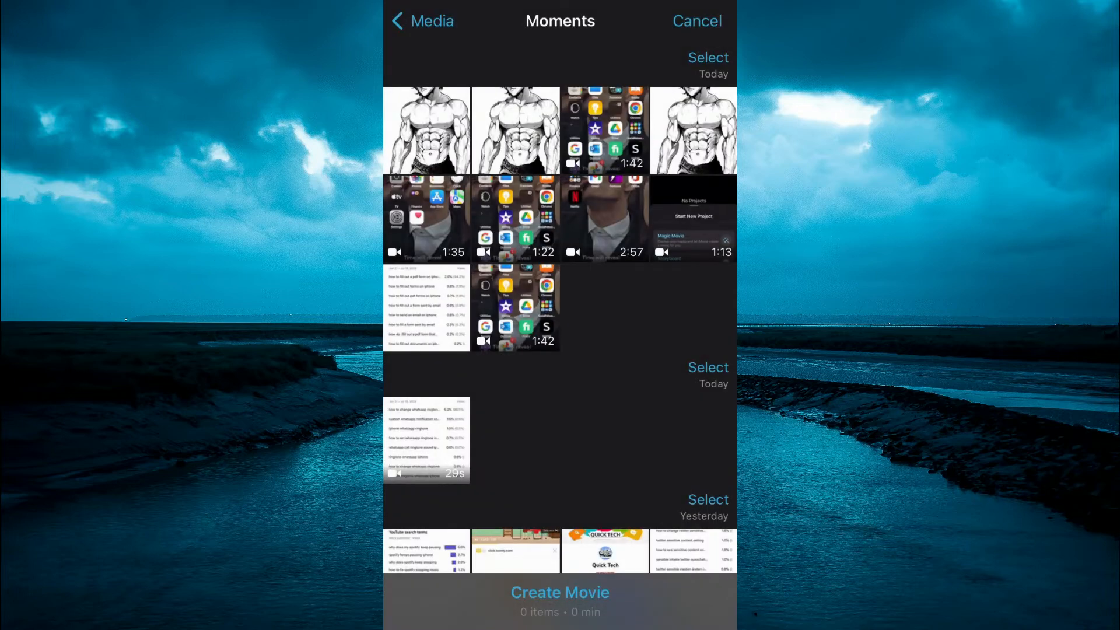
# Step: Select the screen-recording clip in Moments and create the movie 'My Movie 2'
pyautogui.click(515, 219)
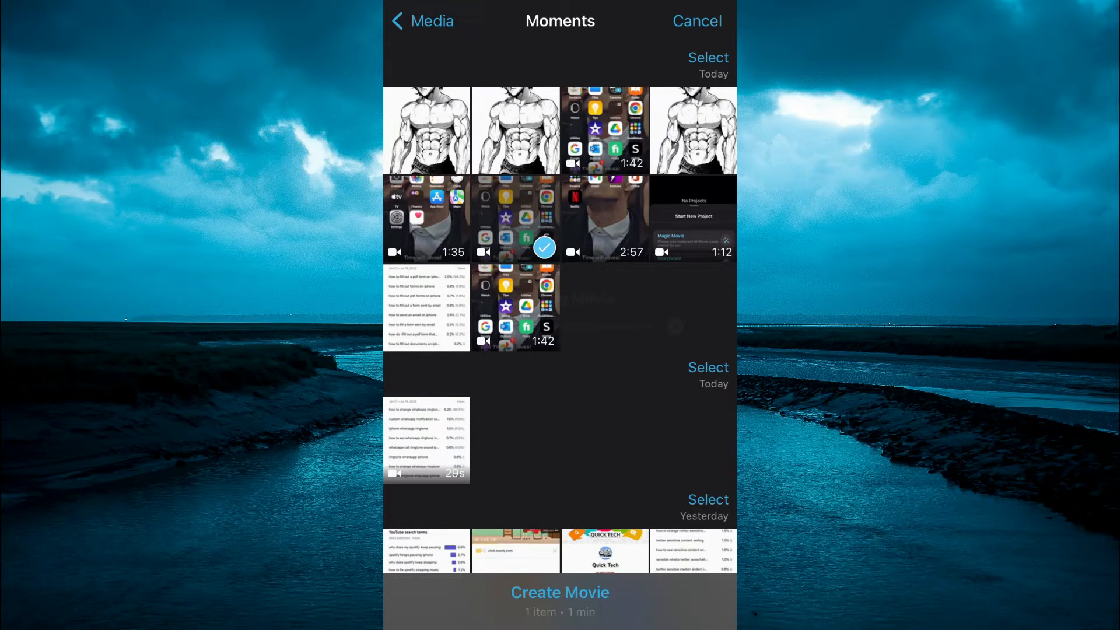
pyautogui.click(559, 592)
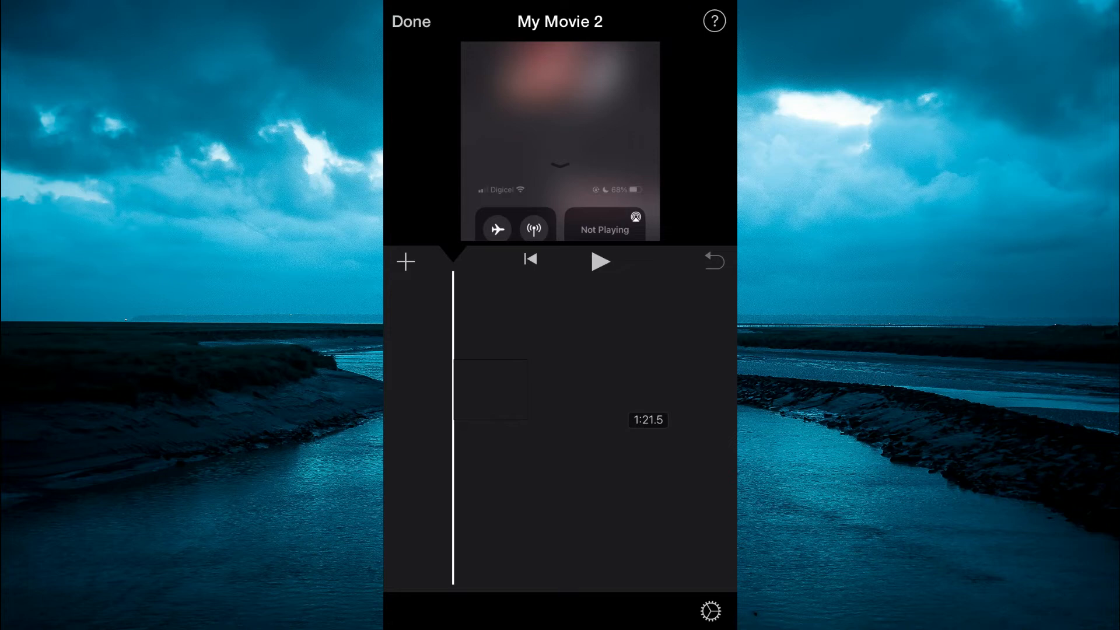
# Step: Select the clip and apply the Standard title with placeholder 'TITLE TEXT HERE'
pyautogui.click(624, 609)
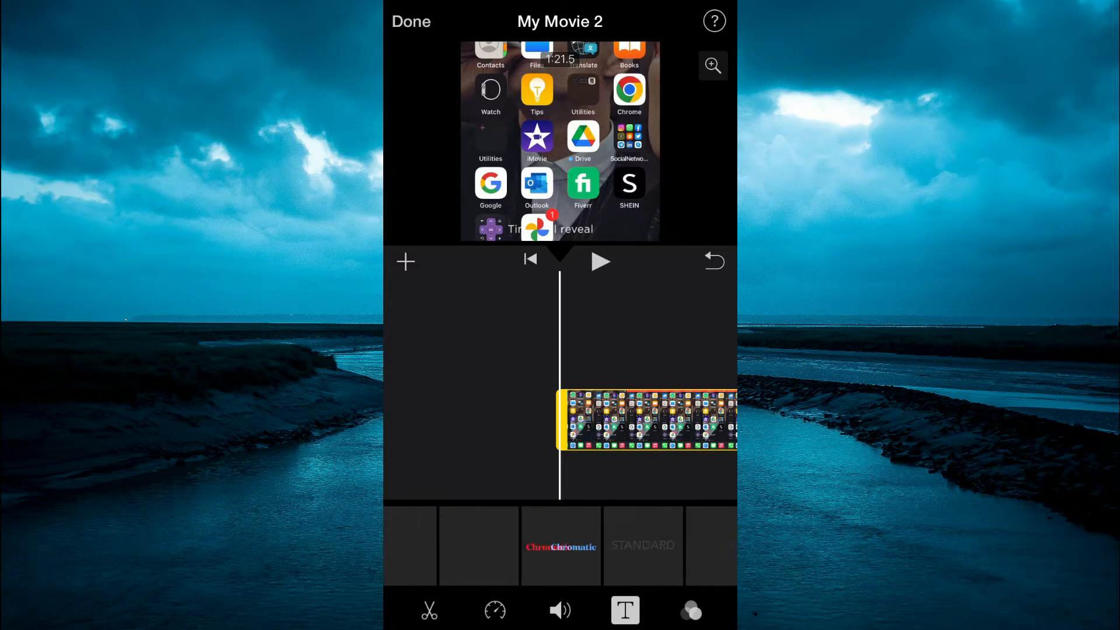
pyautogui.click(560, 545)
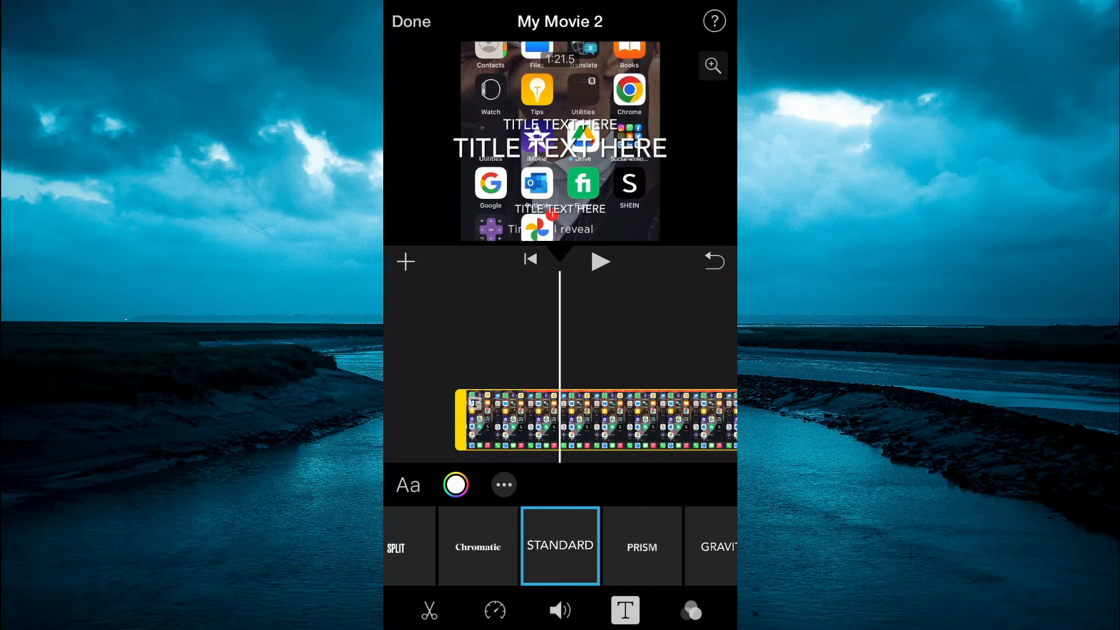
# Step: Replace the top title line's placeholder text with 'HELLO'
pyautogui.click(560, 147)
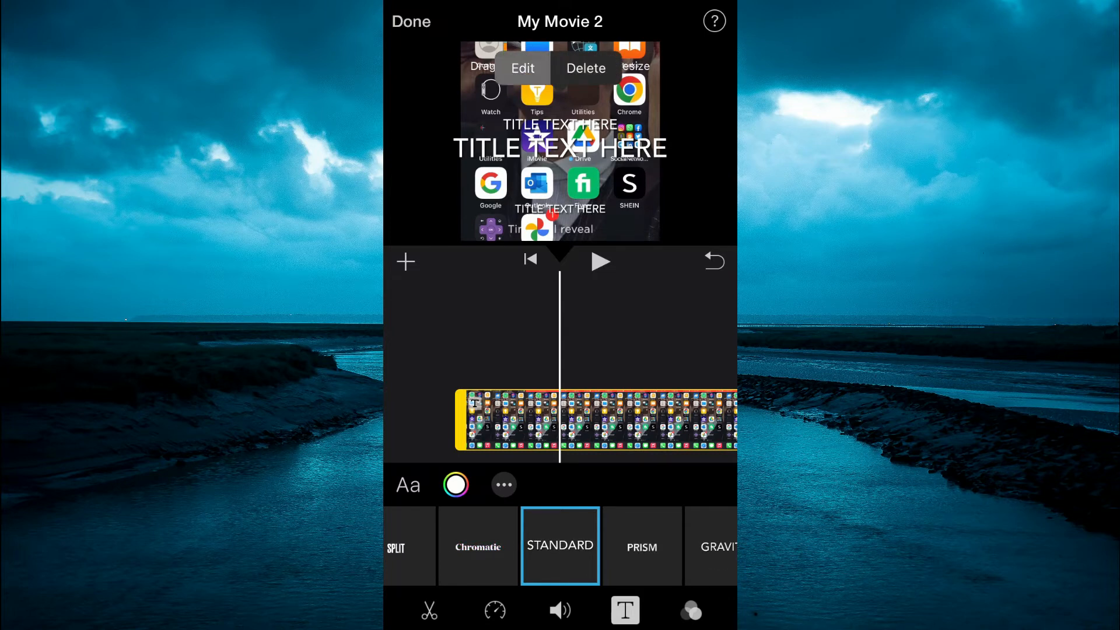
pyautogui.click(522, 67)
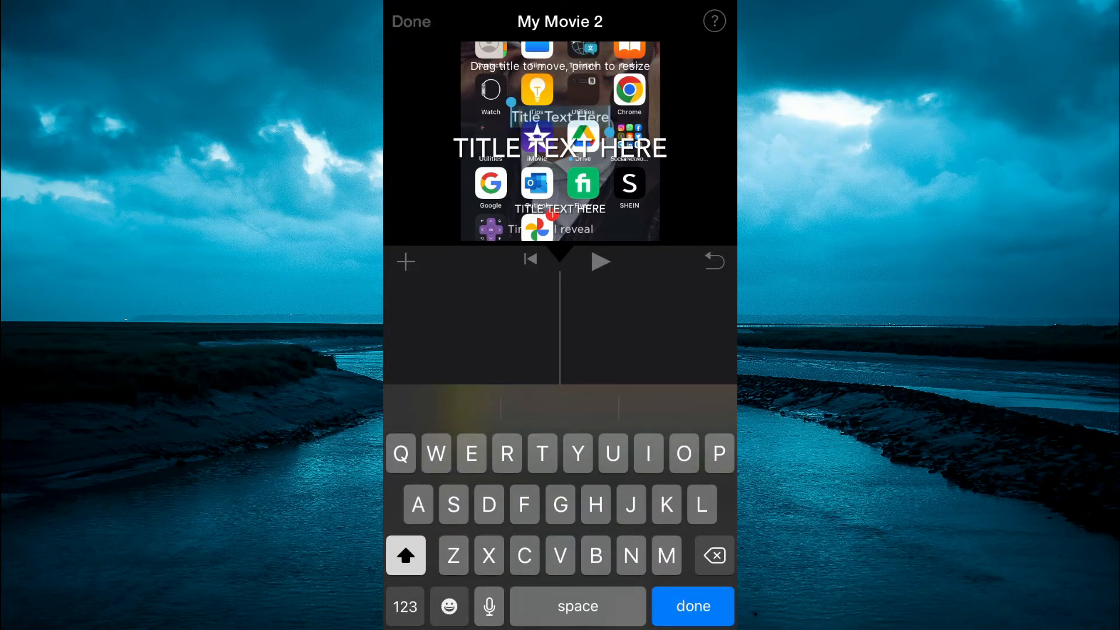
pyautogui.write('HELLO')
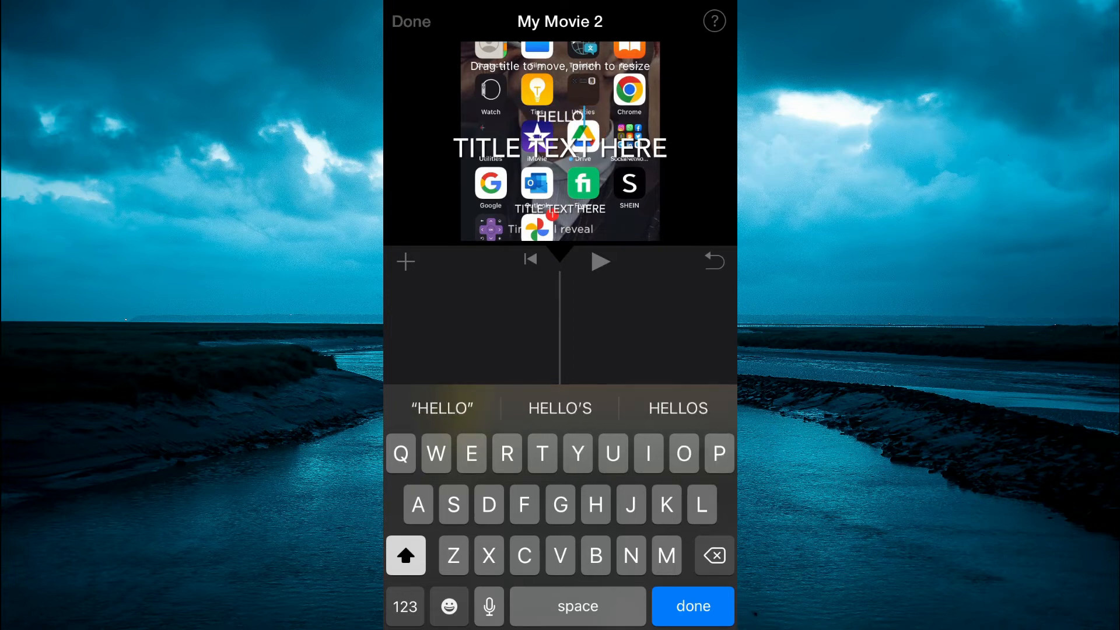
pyautogui.click(690, 605)
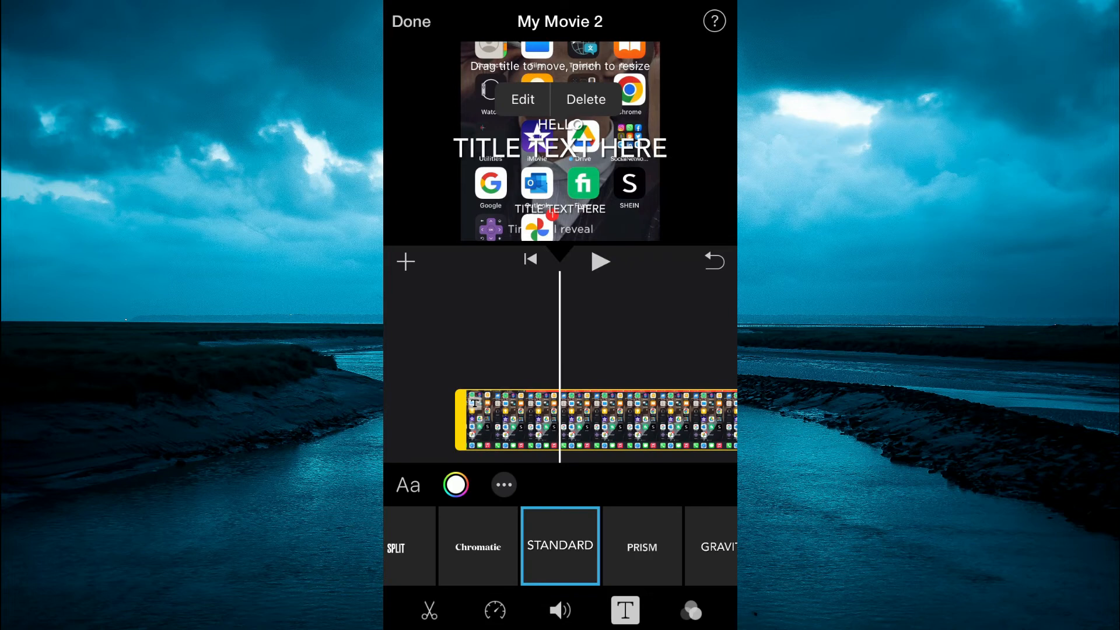
# Step: Replace the middle title line's placeholder text with 'TEST', below HELLO
pyautogui.click(521, 99)
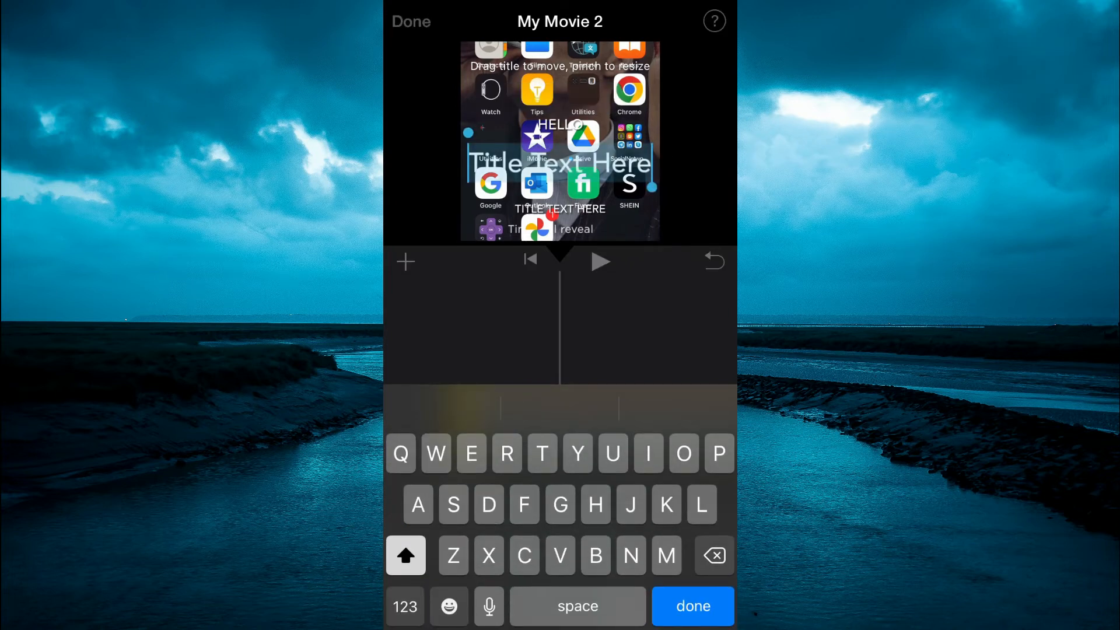
pyautogui.write('TEST')
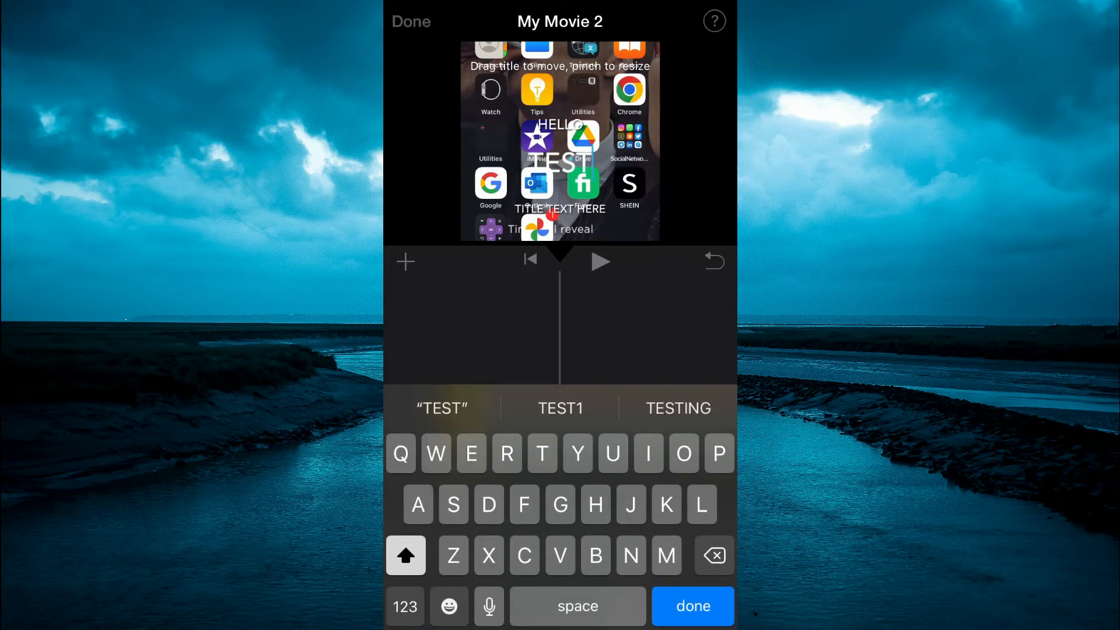
pyautogui.click(691, 606)
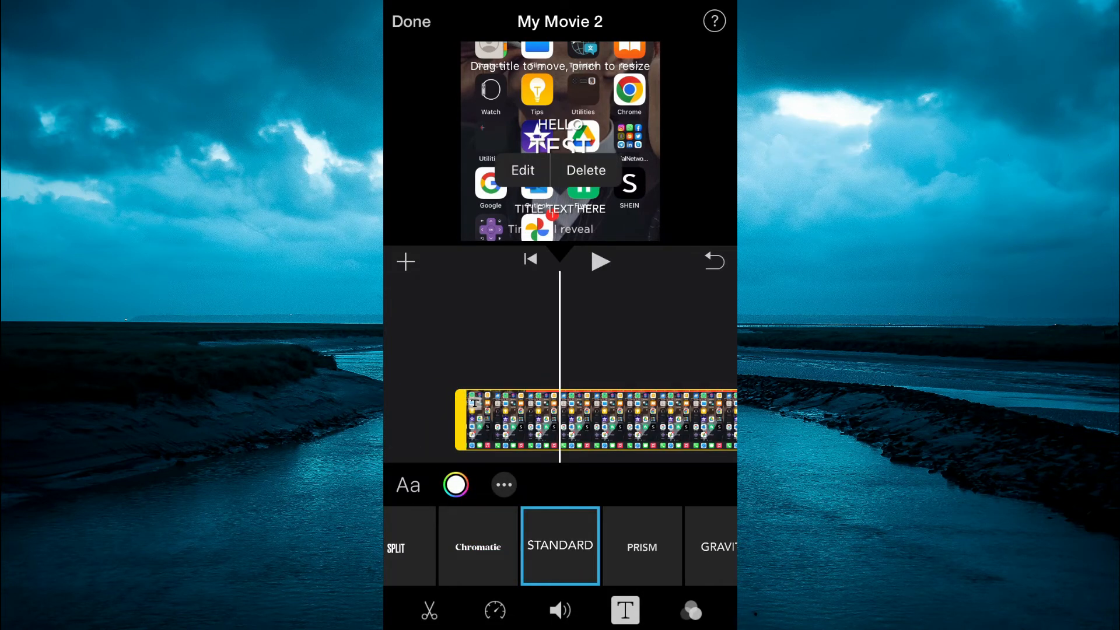
# Step: Delete the bottom title line's placeholder text, leaving it empty
pyautogui.click(522, 170)
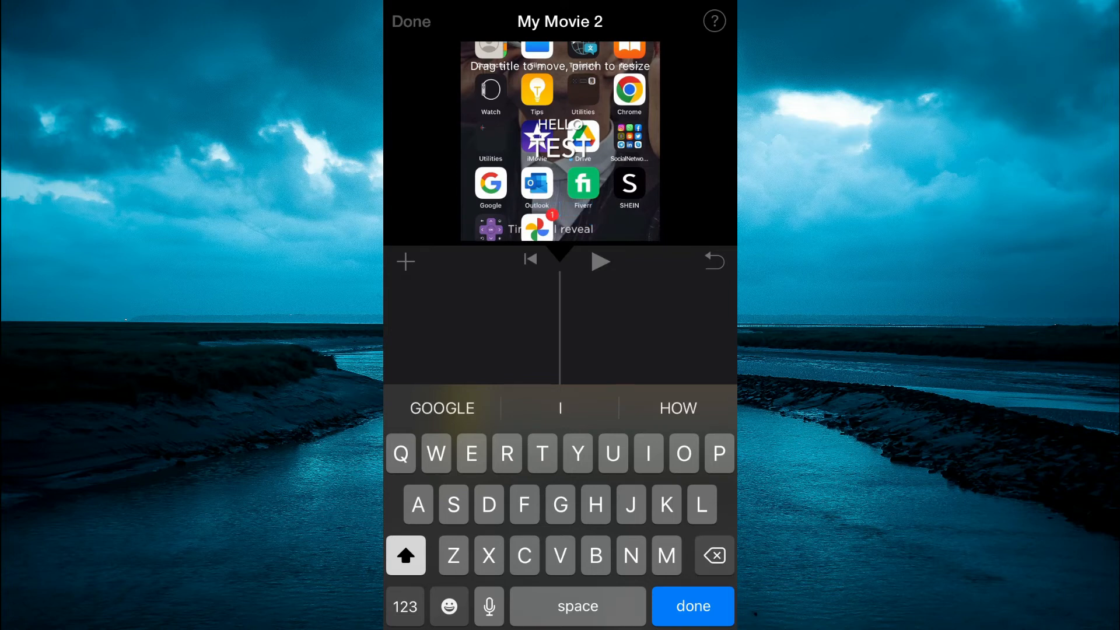
pyautogui.click(693, 605)
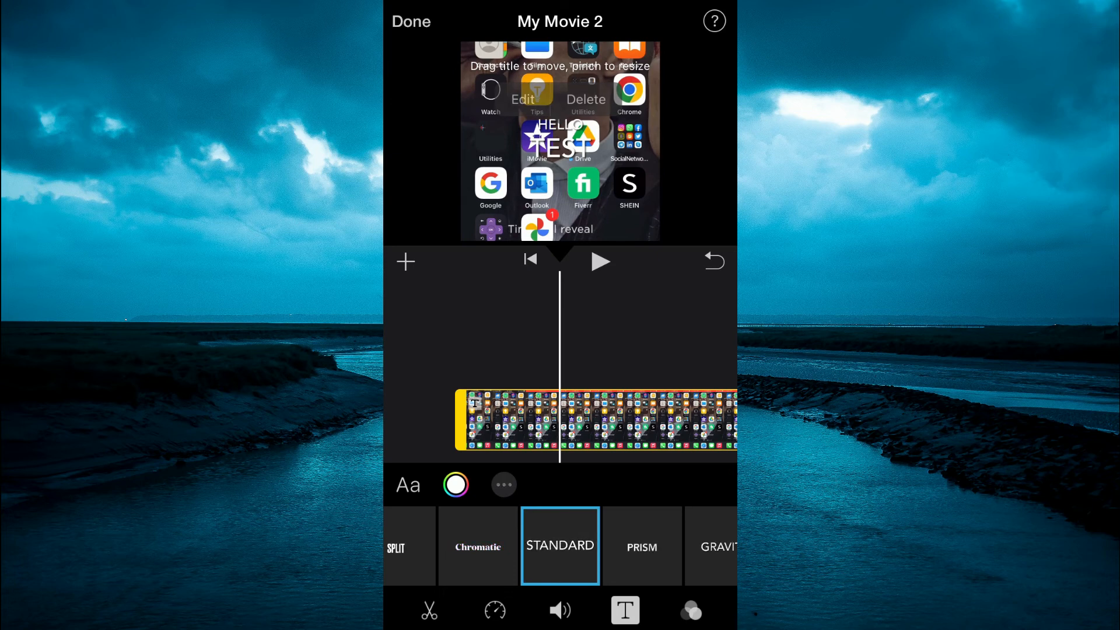
pyautogui.click(503, 484)
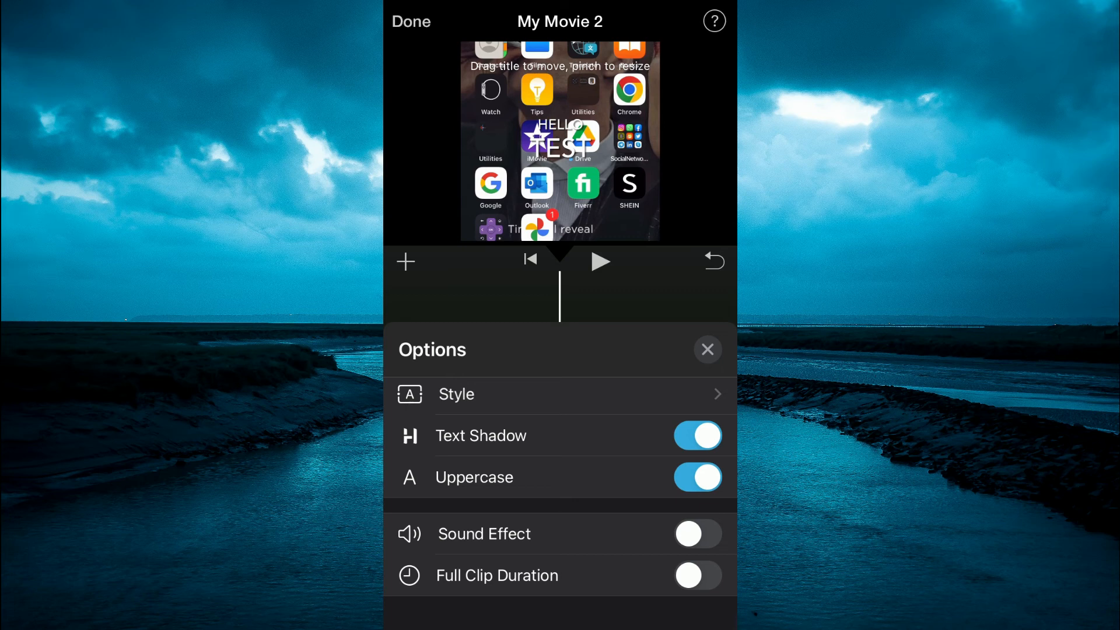
pyautogui.click(707, 349)
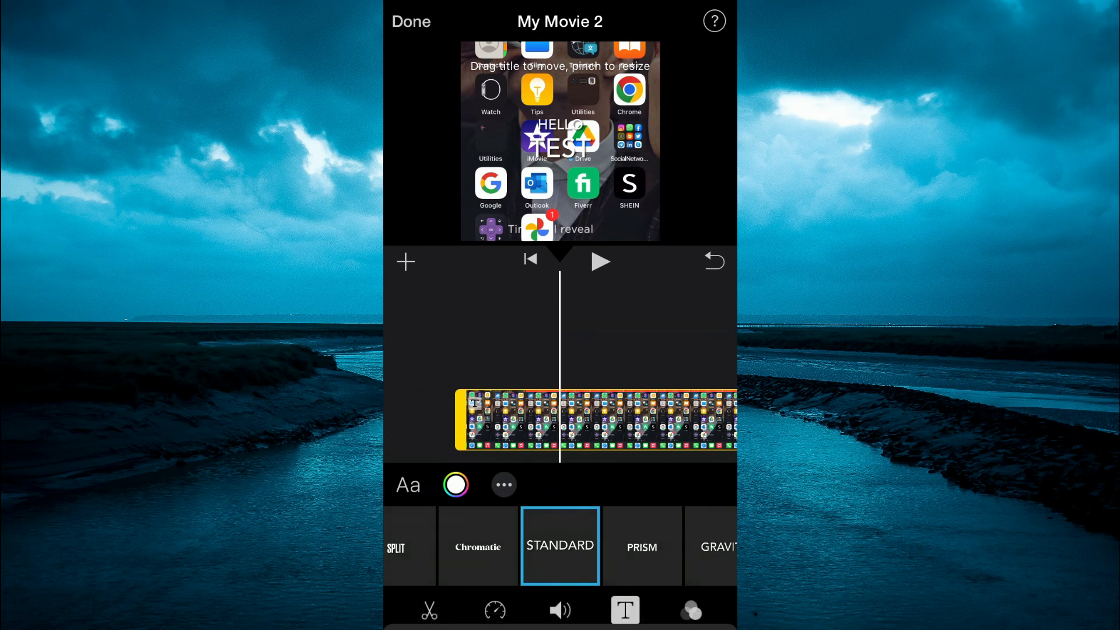